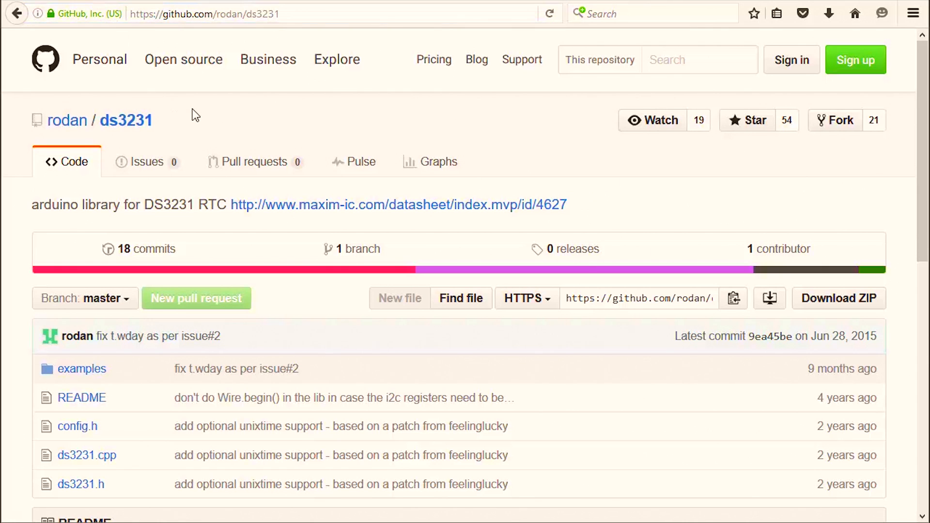
mouse_move(839, 298)
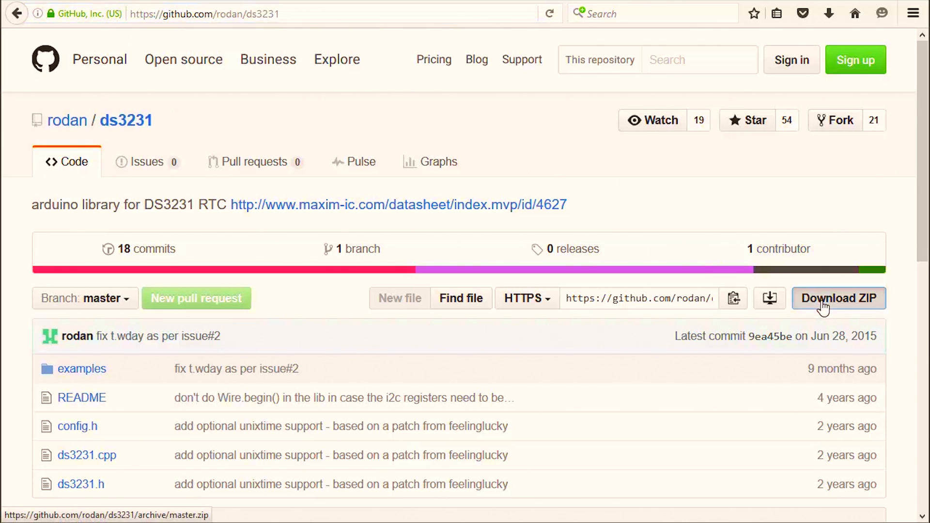
- Download the rodan/ds3231 repository as a ZIP archive from GitHub
click(839, 297)
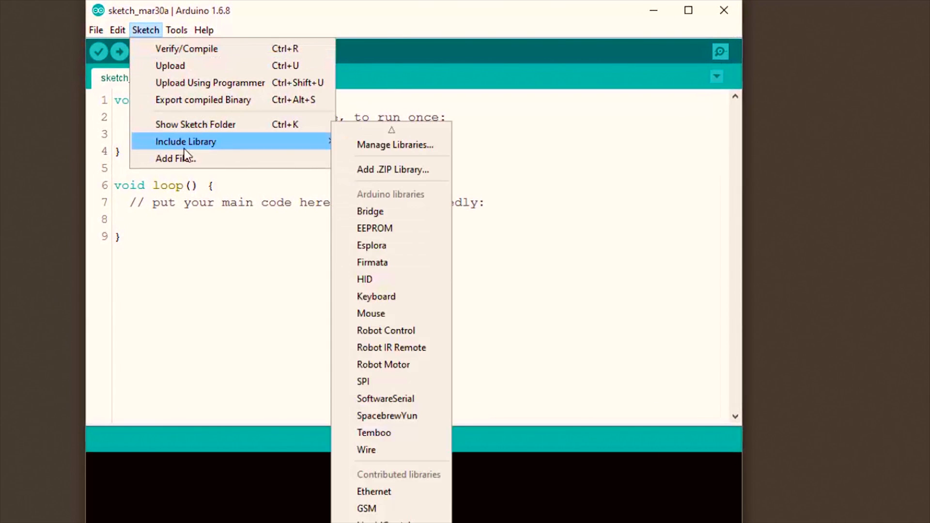
- Add ds3231-master.zip from the Downloads folder as a library
click(392, 169)
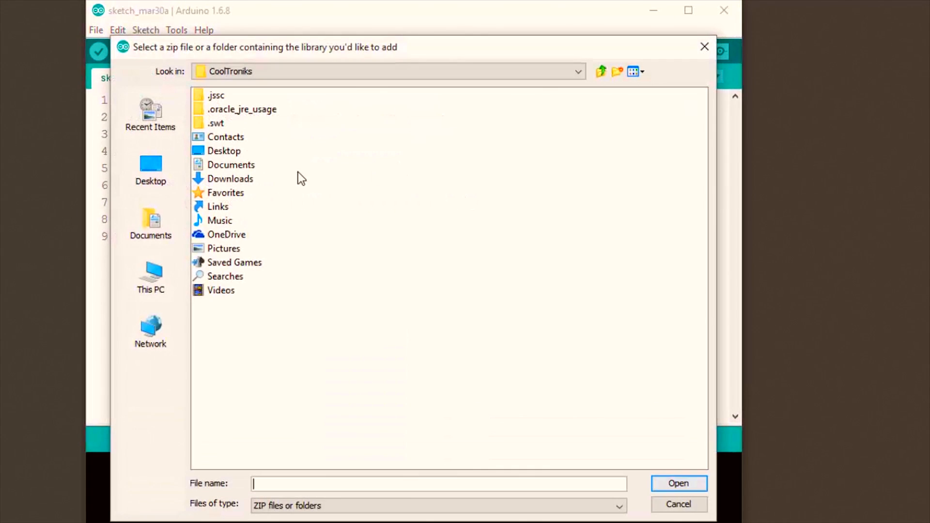
double_click(230, 178)
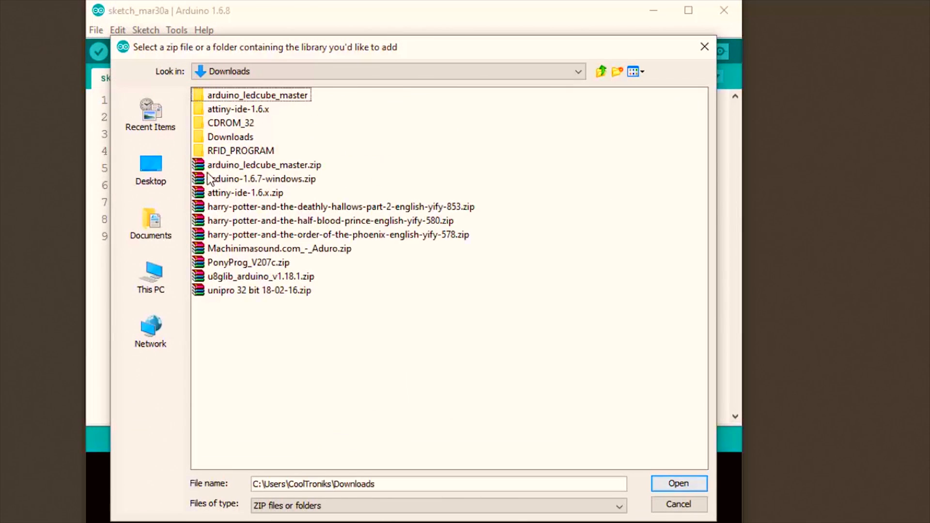
double_click(231, 137)
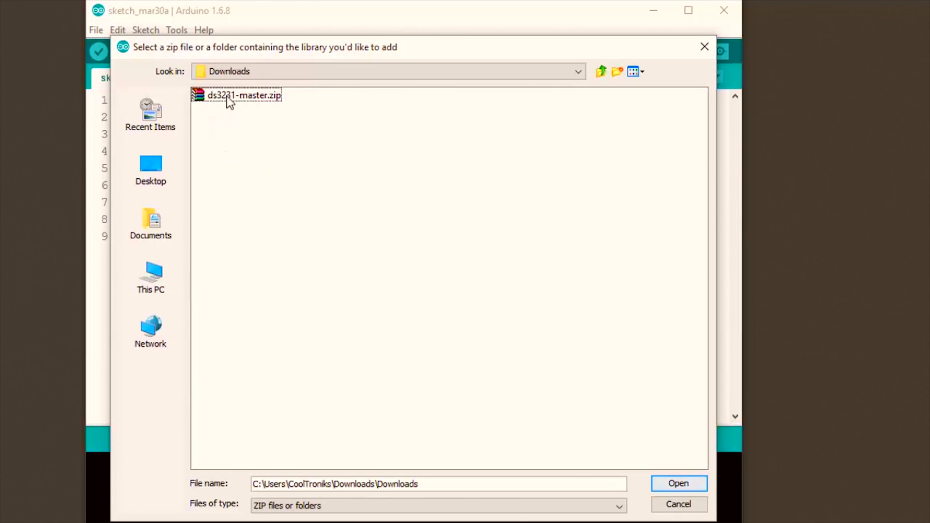
click(119, 35)
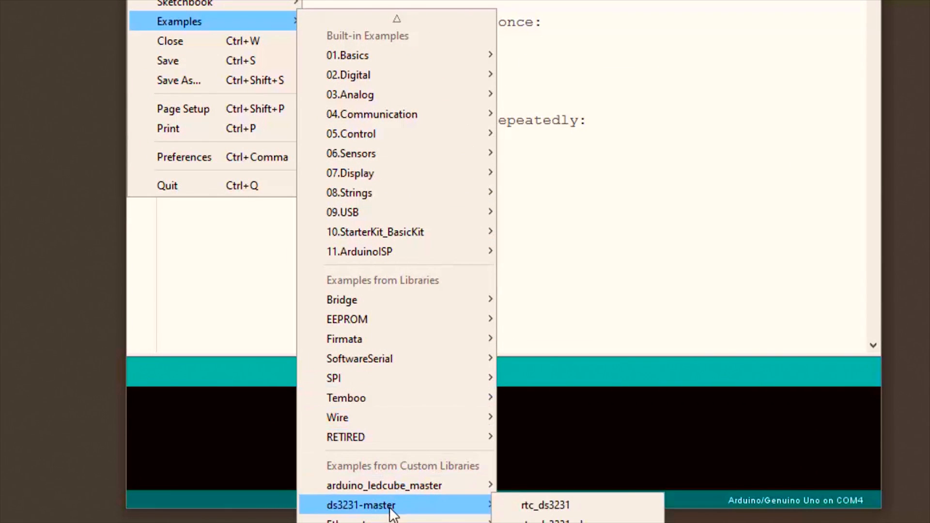
mouse_move(473, 509)
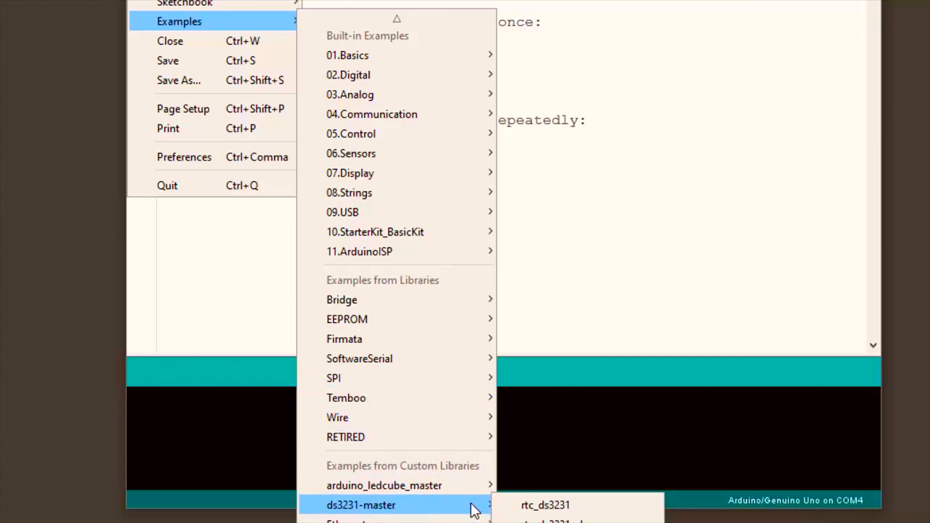
- Load the rtc_ds3231 example sketch from the ds3231-master library
click(545, 505)
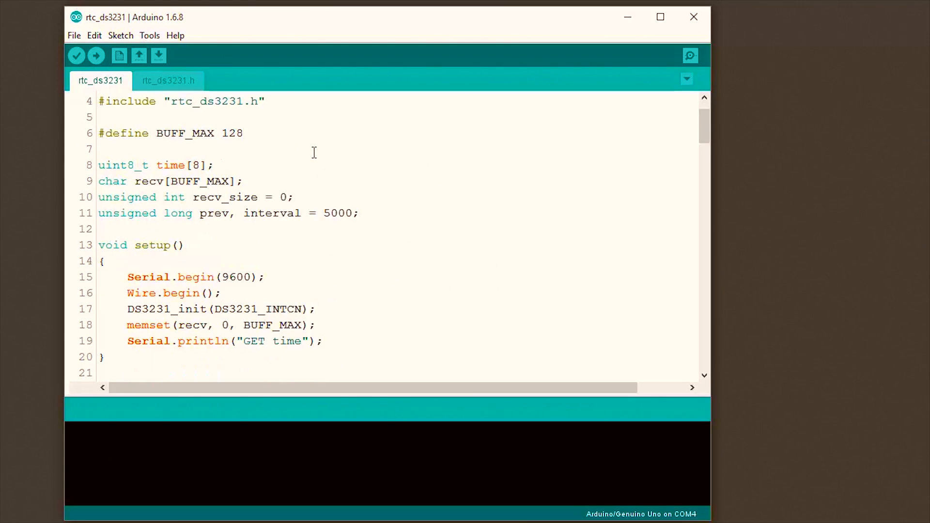
- Add Serial.println("Setting time") and a parse_cmd time string in setup(), editing its digits to the current time
scroll(down, 3)
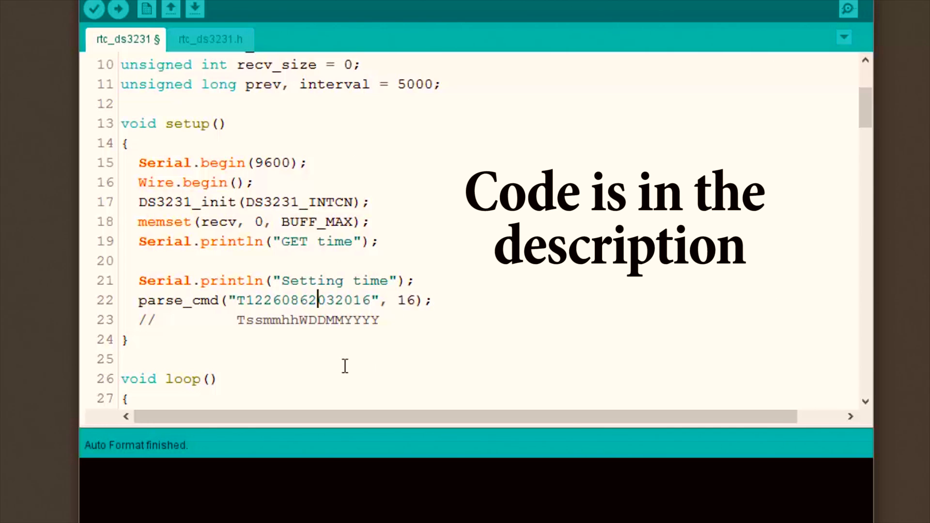
text(30)
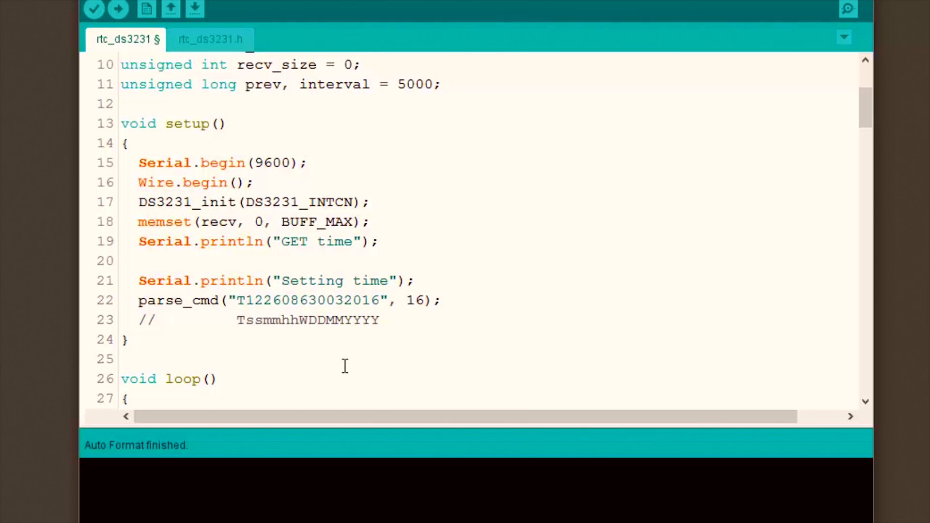
click(308, 300)
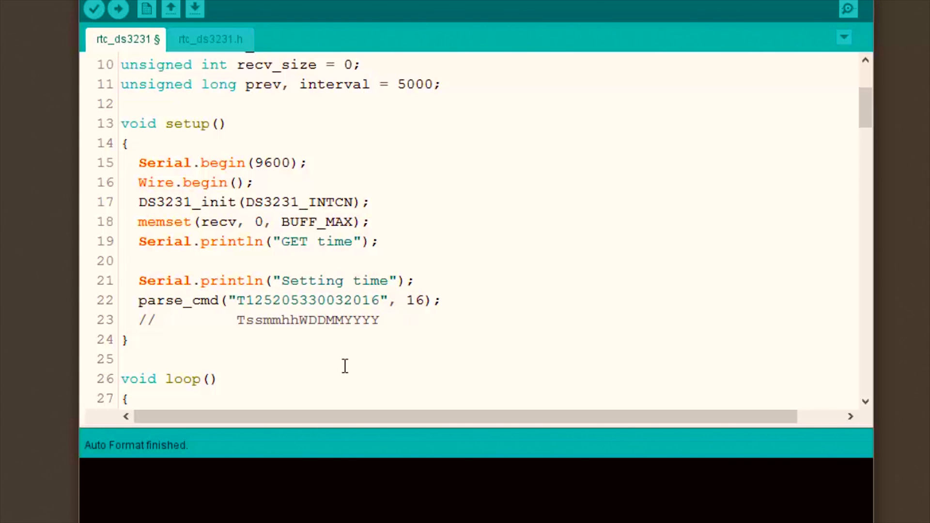
click(150, 36)
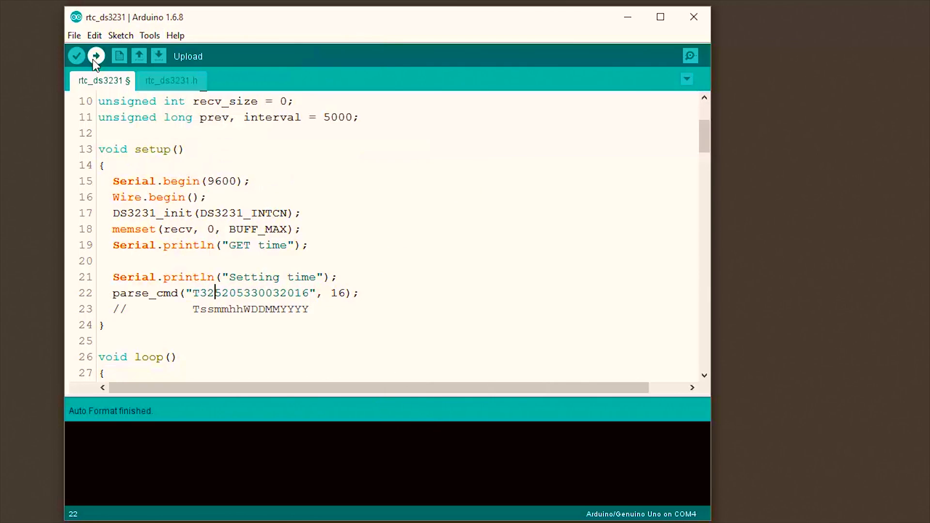
- Upload the sketch to the Uno and confirm the serial monitor shows GET time, Setting time, OK
click(96, 57)
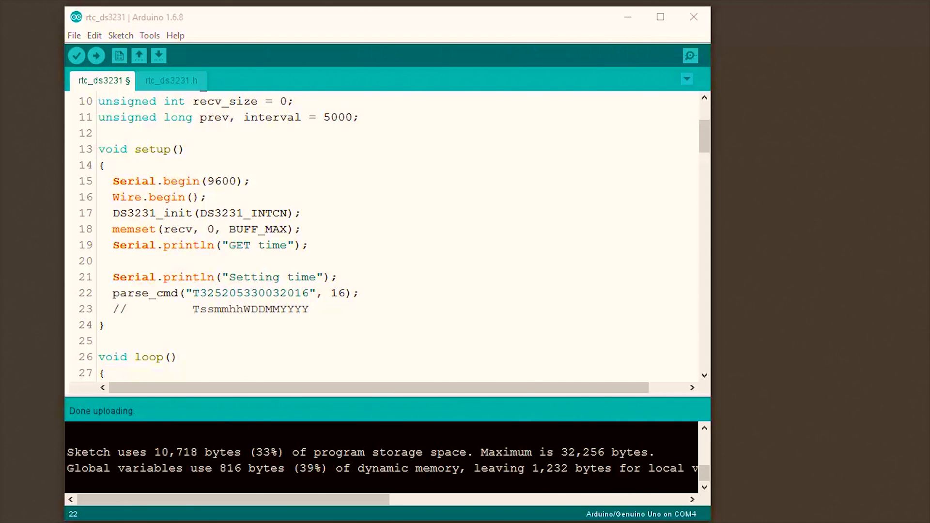
click(689, 55)
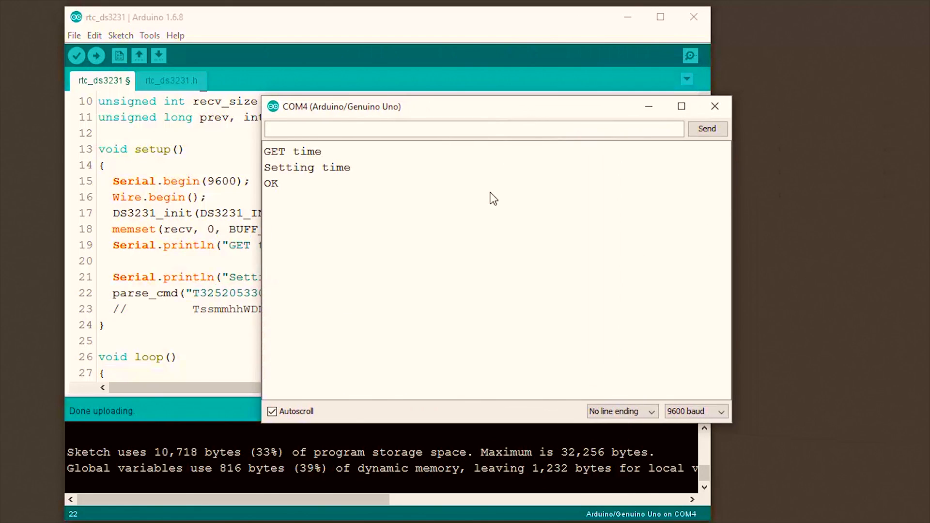
click(715, 107)
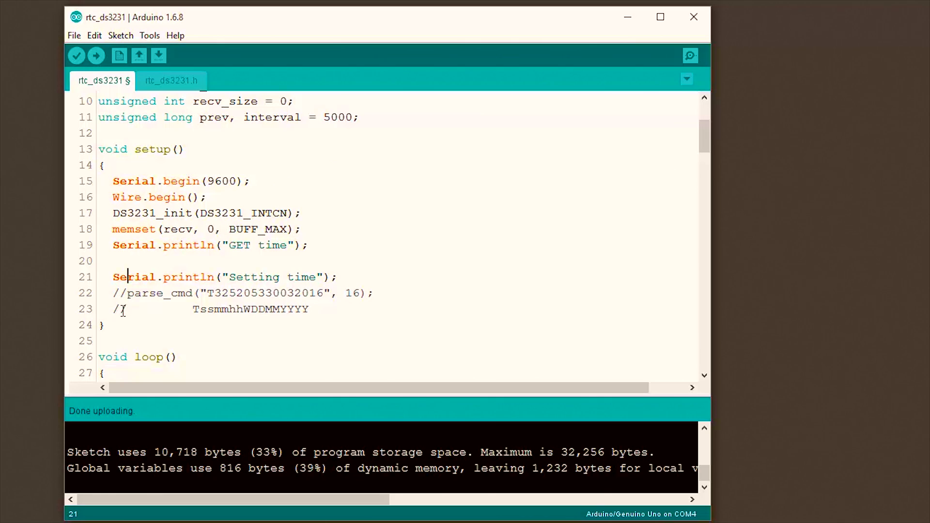
- Comment out the time-setting lines with // and upload the sketch again
text(//)
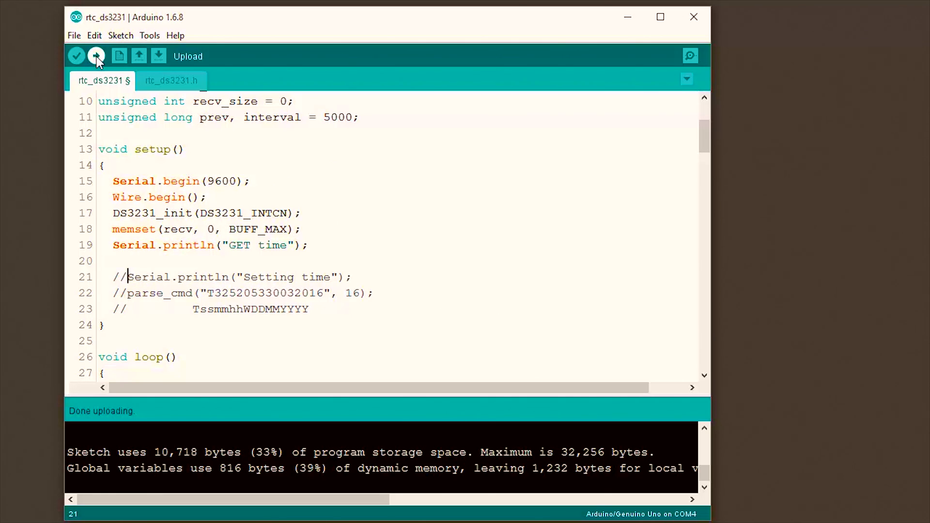
click(97, 56)
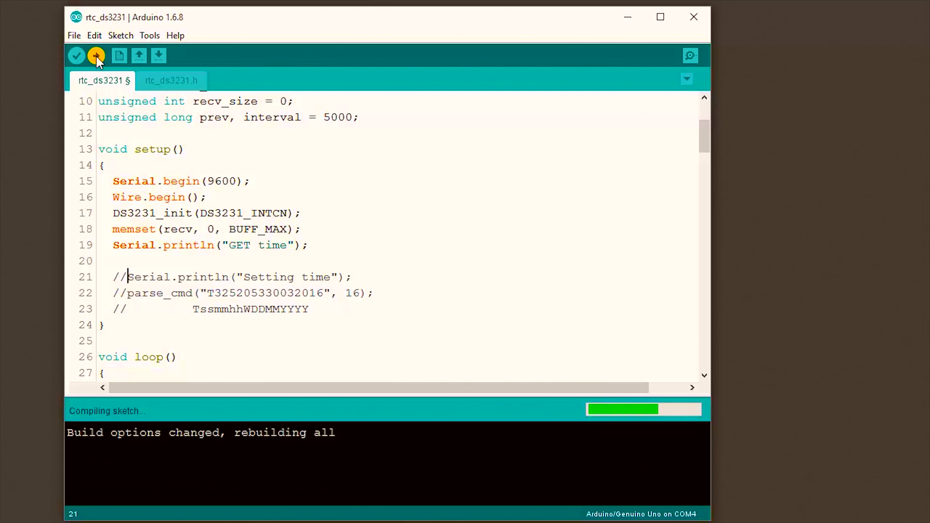